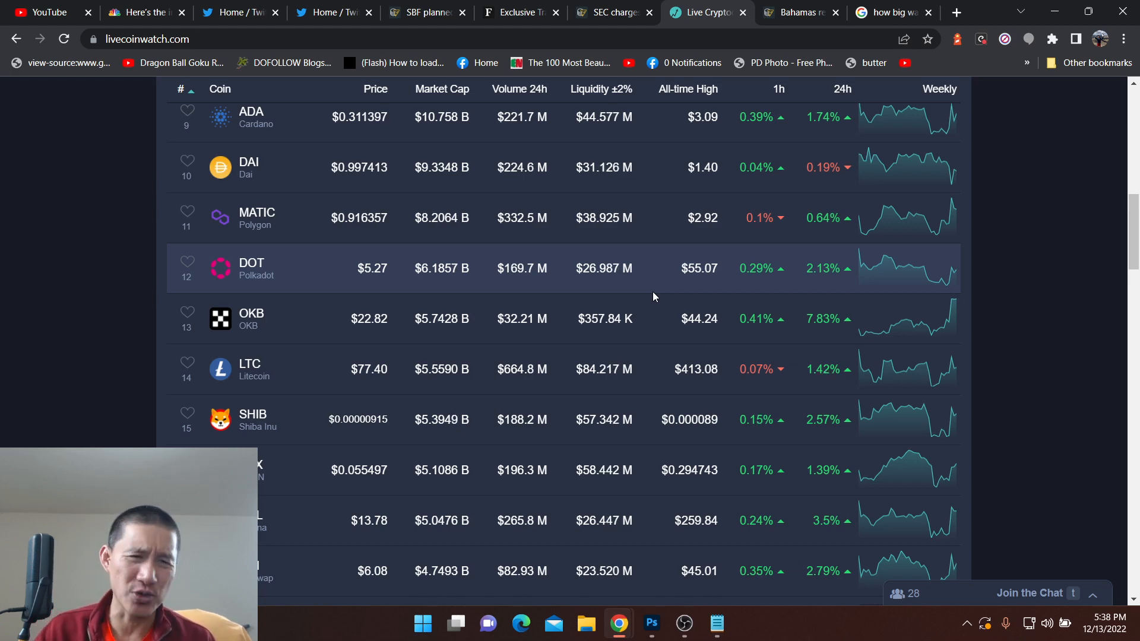
Return to the coin price table with ETH, USDT and USDC back at the top of the view
scroll("up", 3)
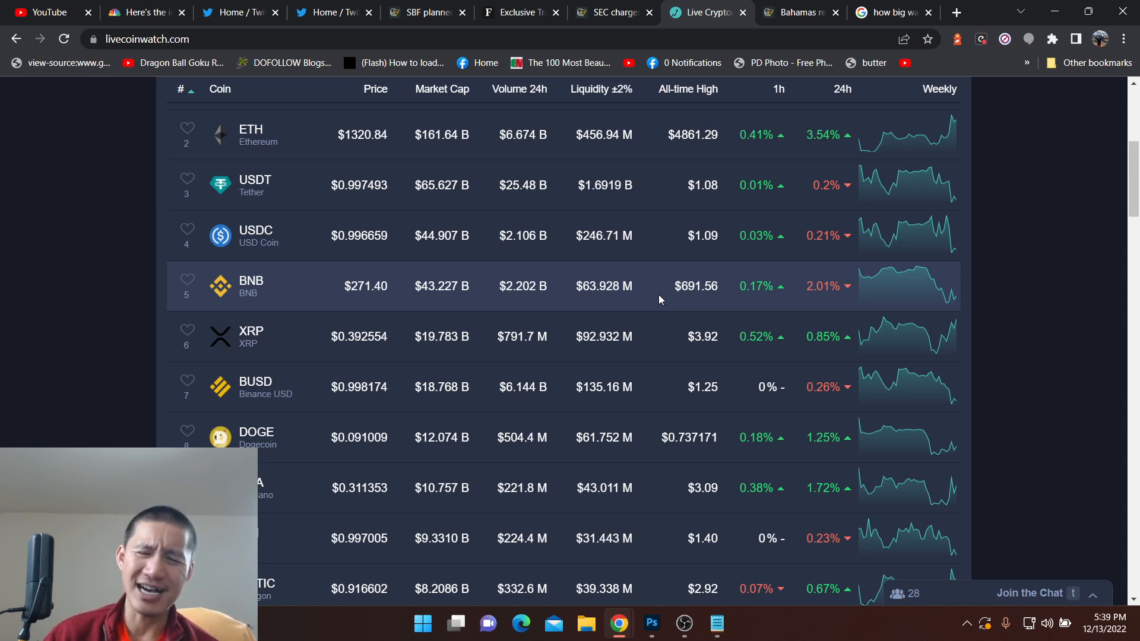
left_click(683, 623)
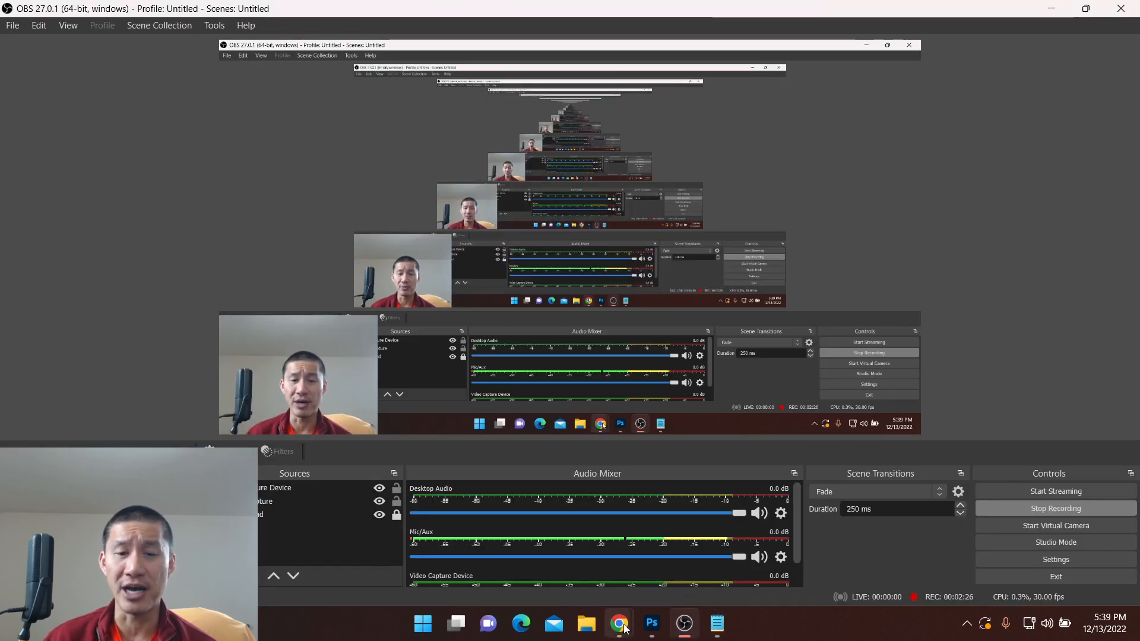
left_click(617, 623)
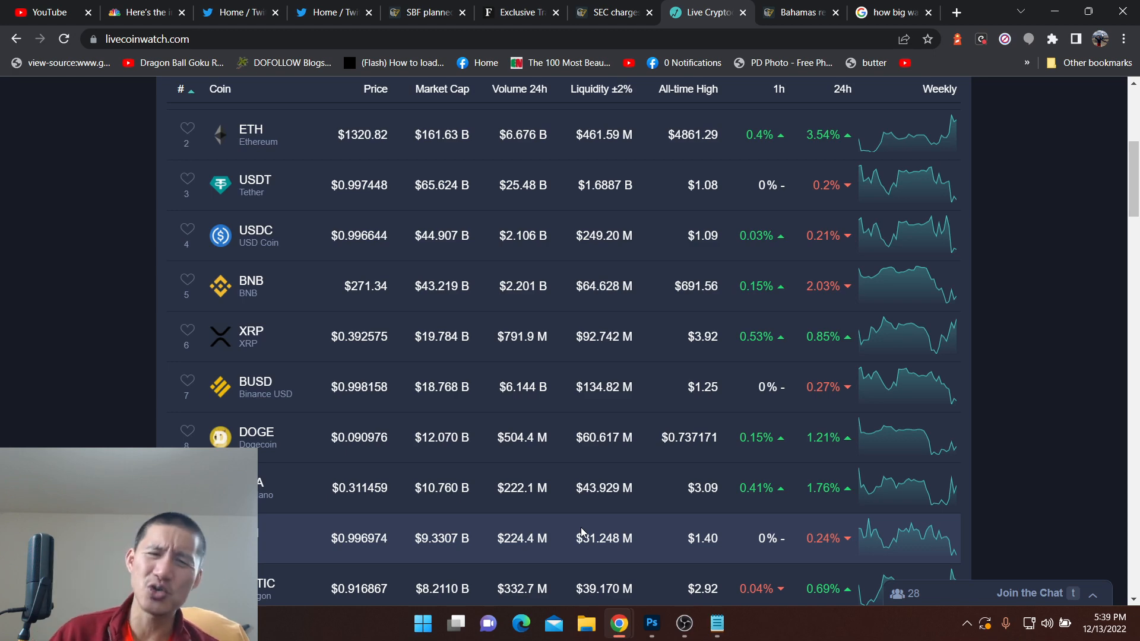
mouse_move(684, 623)
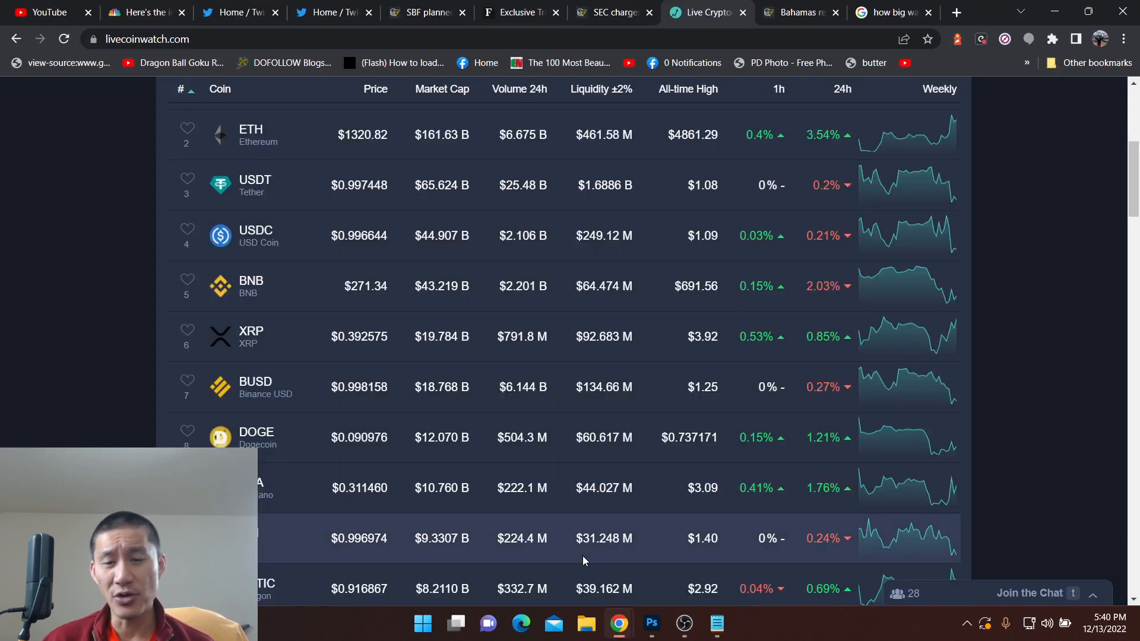
mouse_move(1116, 255)
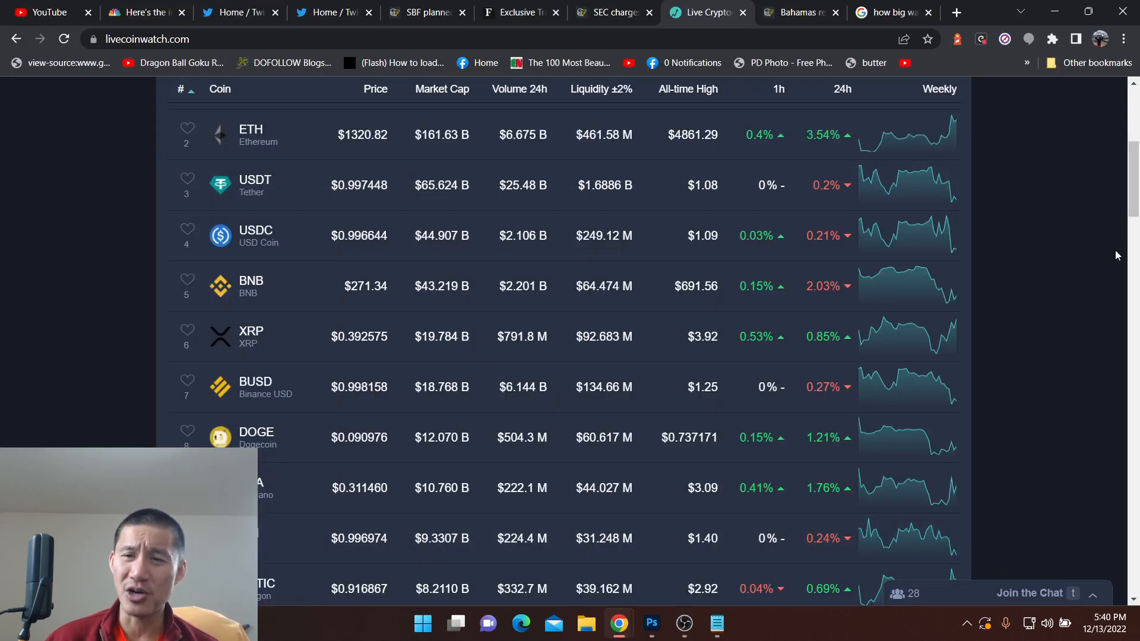